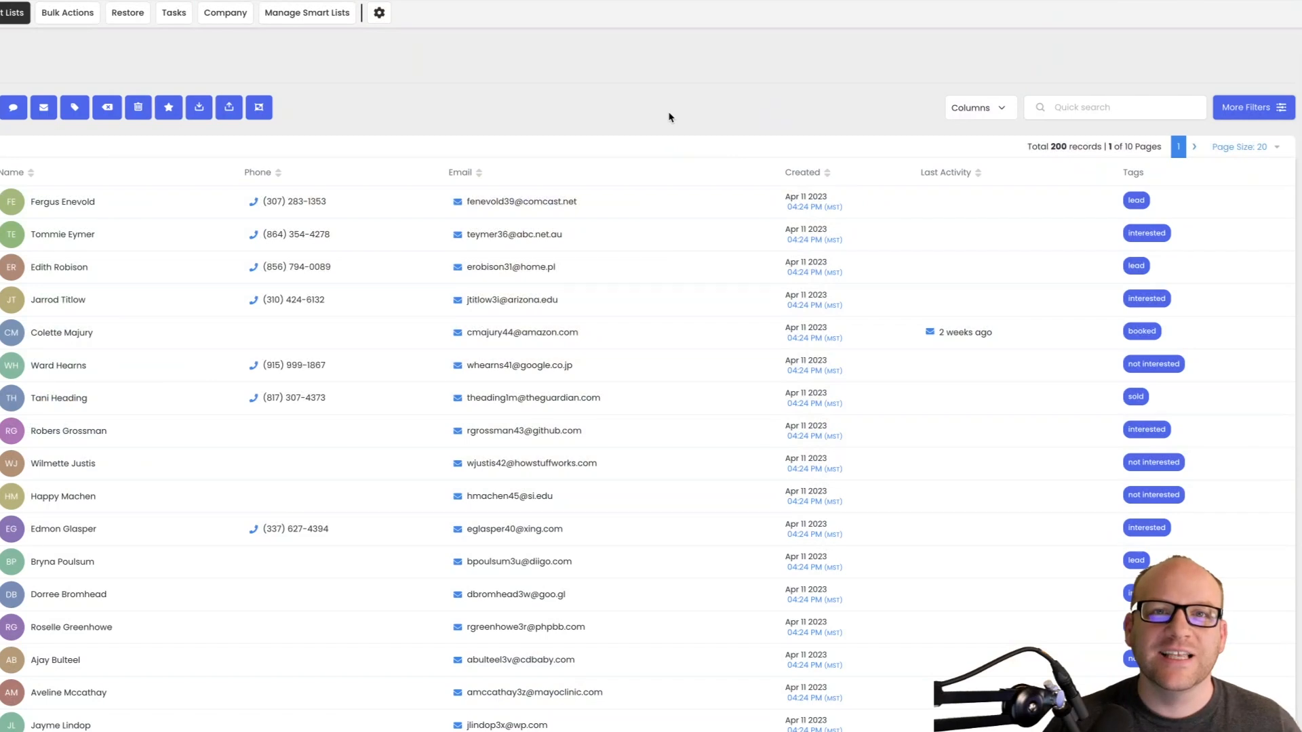
{"action": "mouse_move", "coordinate": [603, 122]}
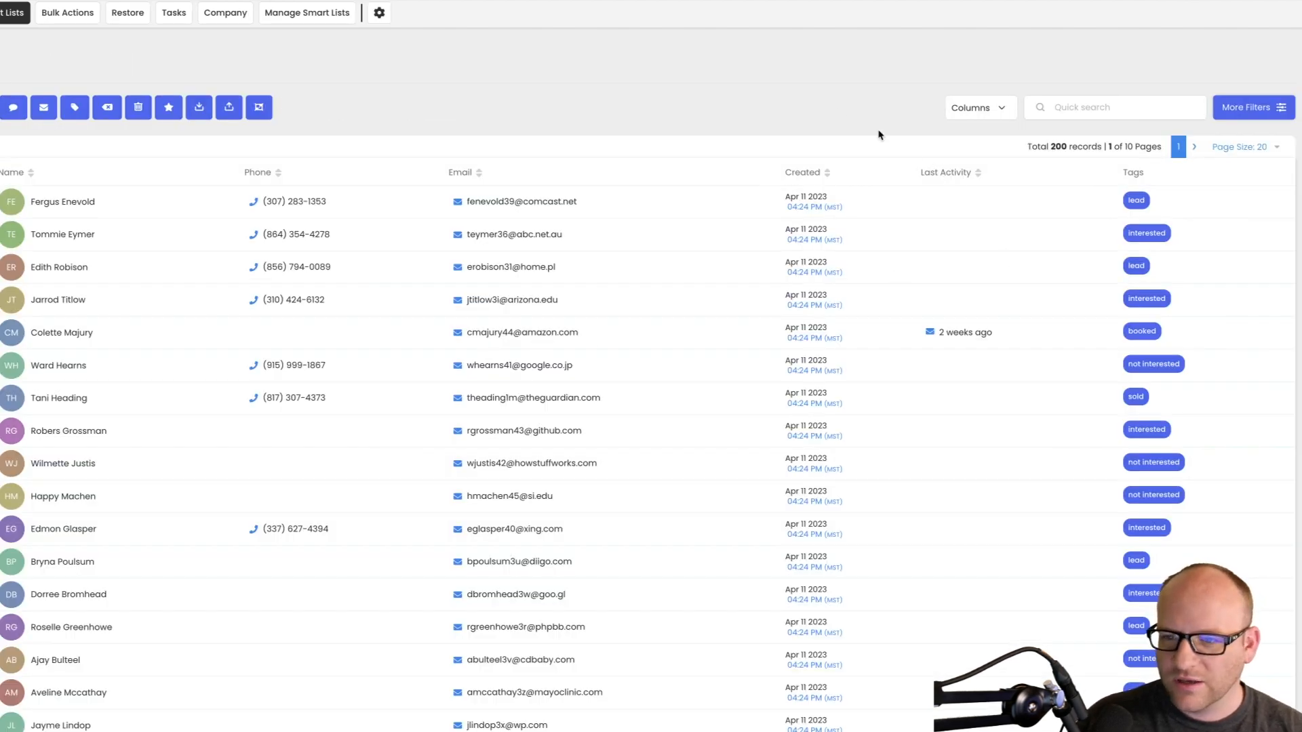
{"action": "mouse_move", "coordinate": [841, 112]}
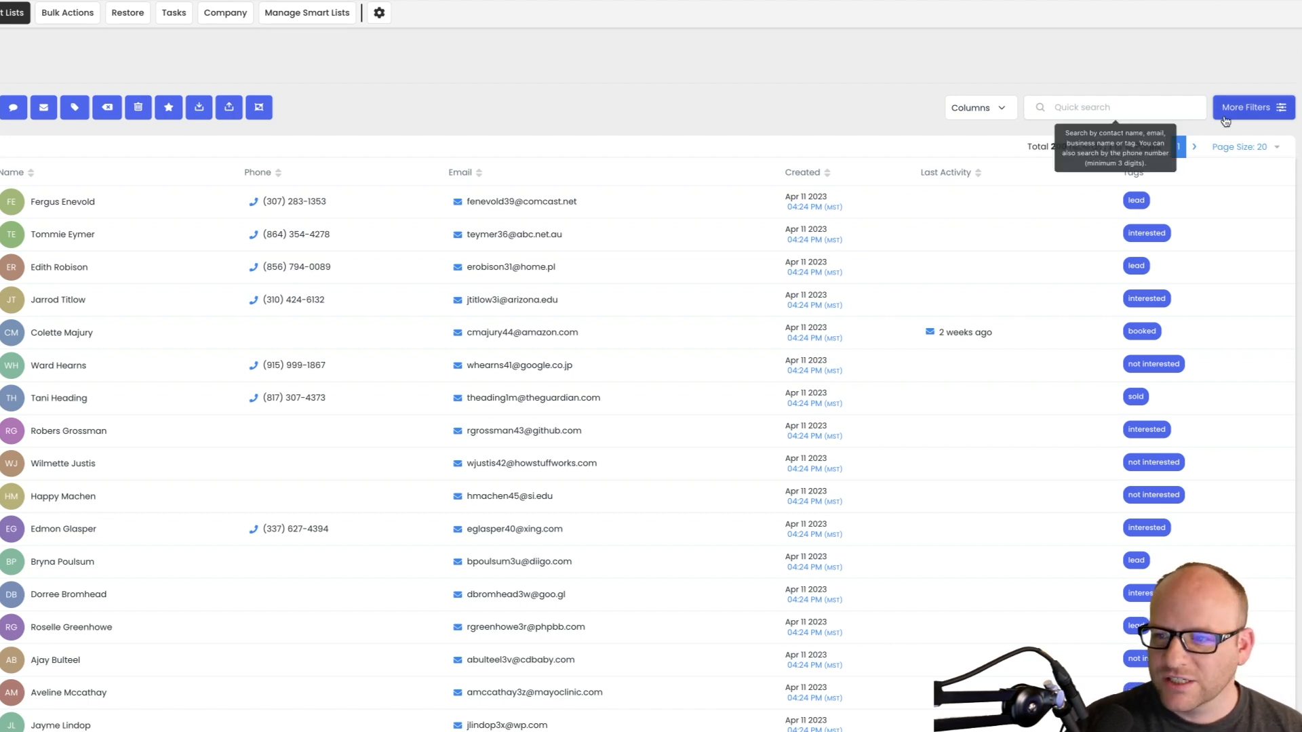
- Add a 'First Name is not empty' filter via More Filters, still matching 200 records
{"action": "left_click", "coordinate": [1252, 107]}
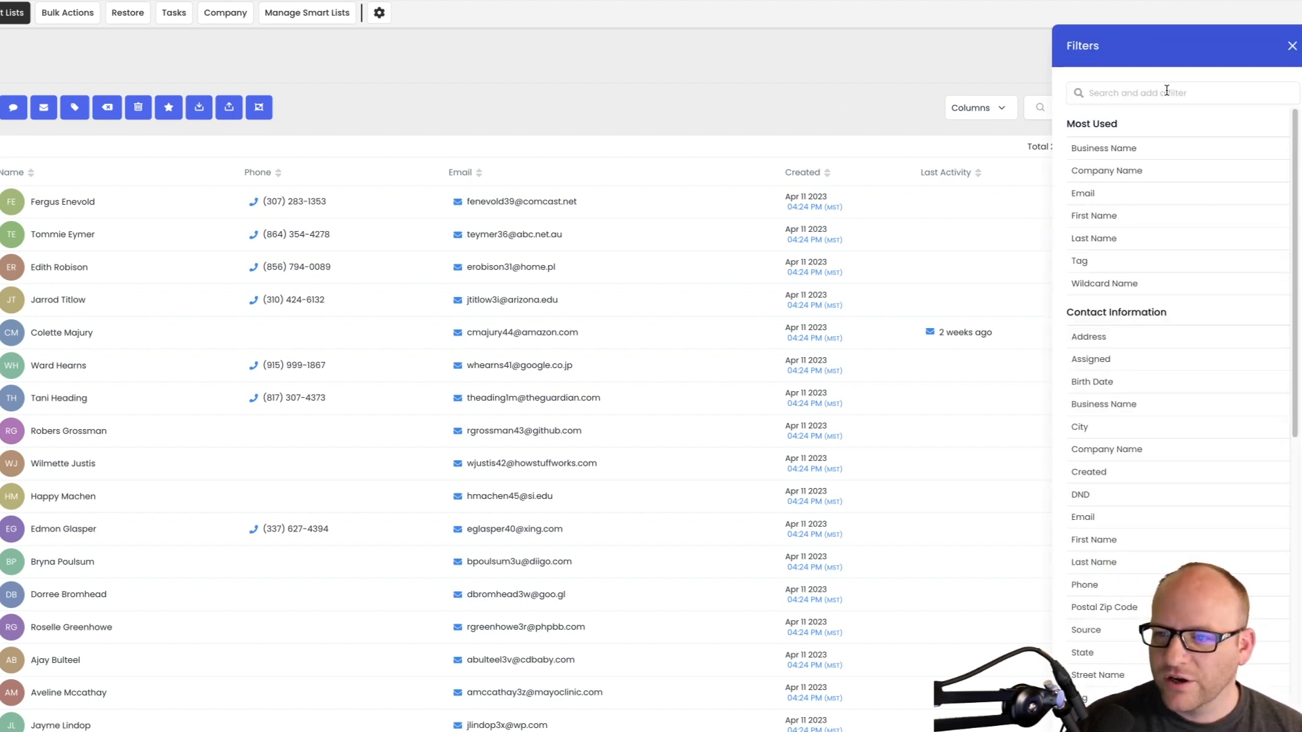
{"action": "left_click", "coordinate": [1179, 92]}
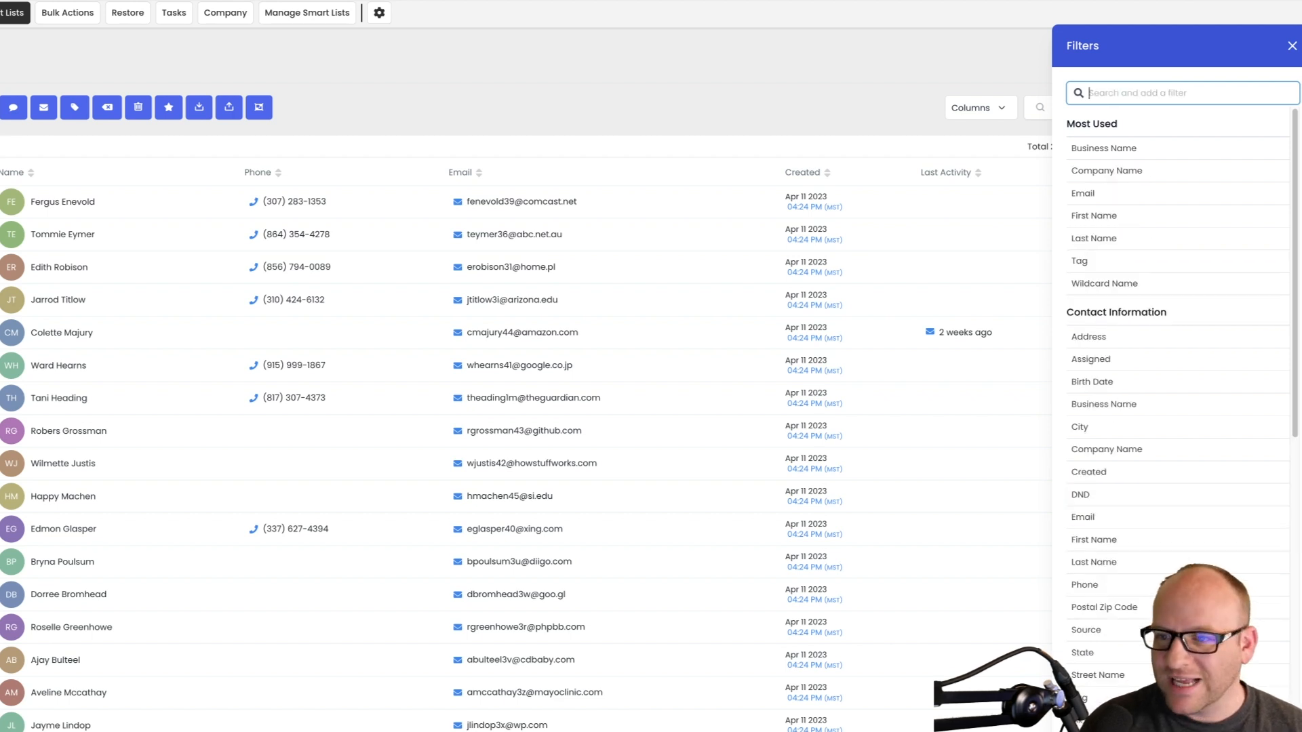
{"action": "type", "text": "firs"}
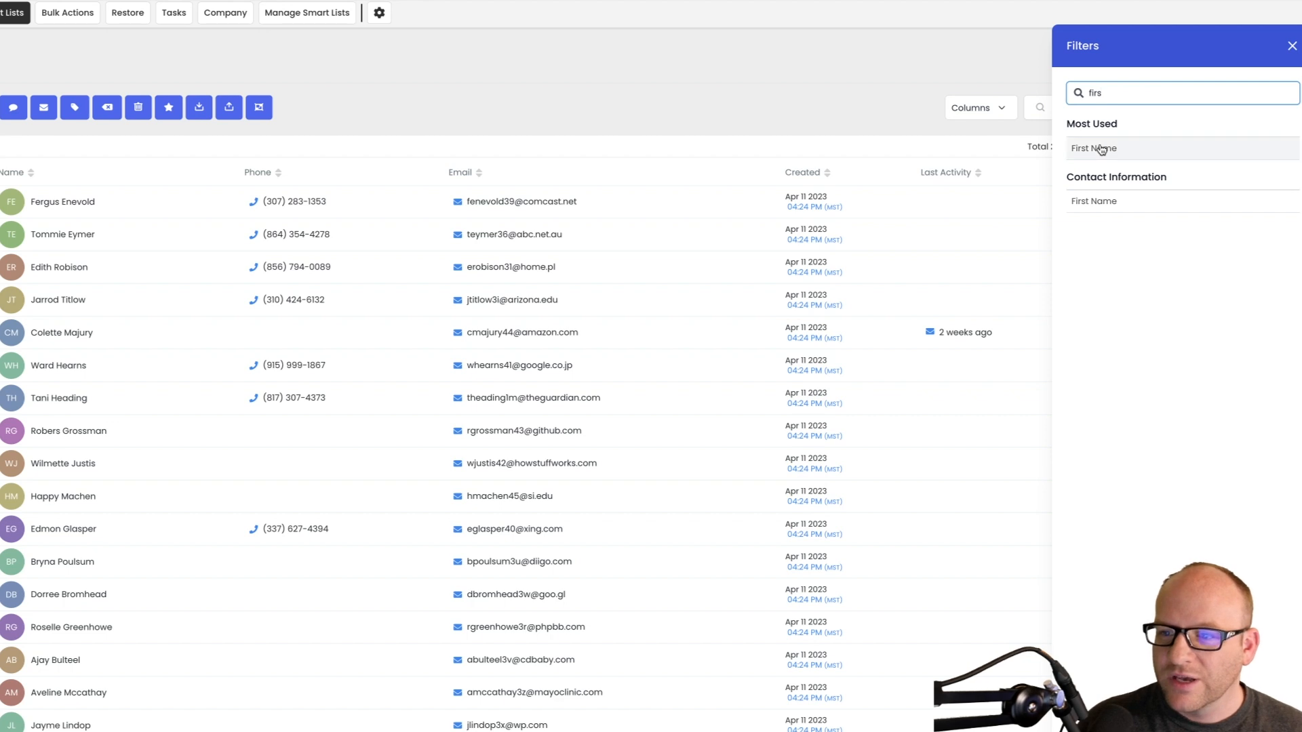
{"action": "left_click", "coordinate": [1093, 149]}
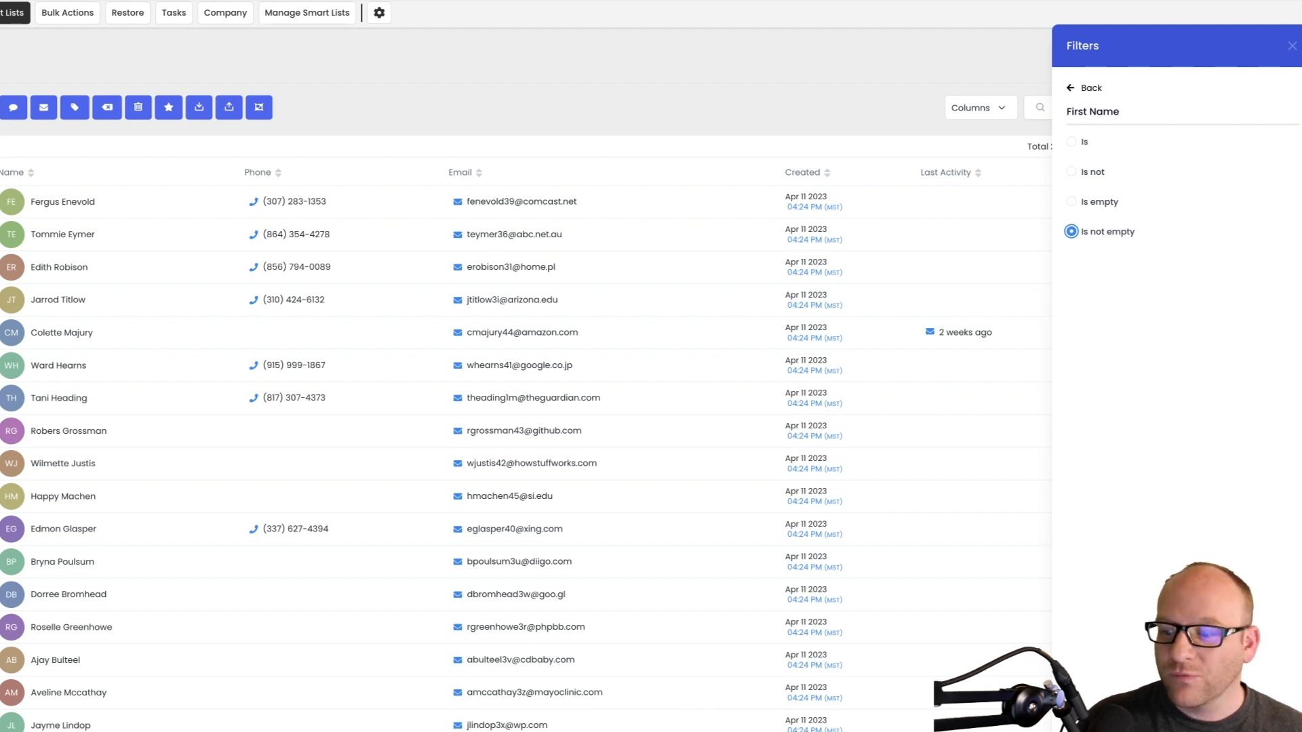
{"action": "left_click", "coordinate": [1072, 231]}
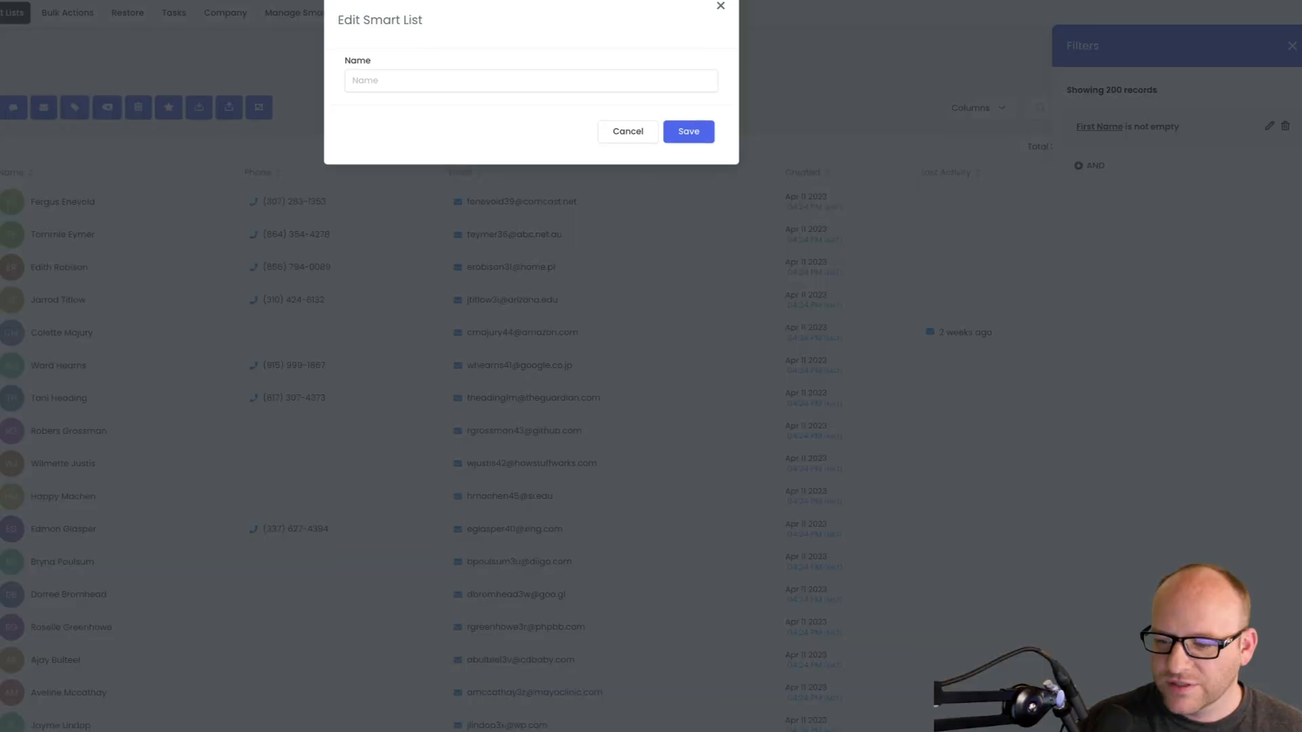
- Name the smart list 'first name not empty (all)' and save it
{"action": "left_click", "coordinate": [530, 82]}
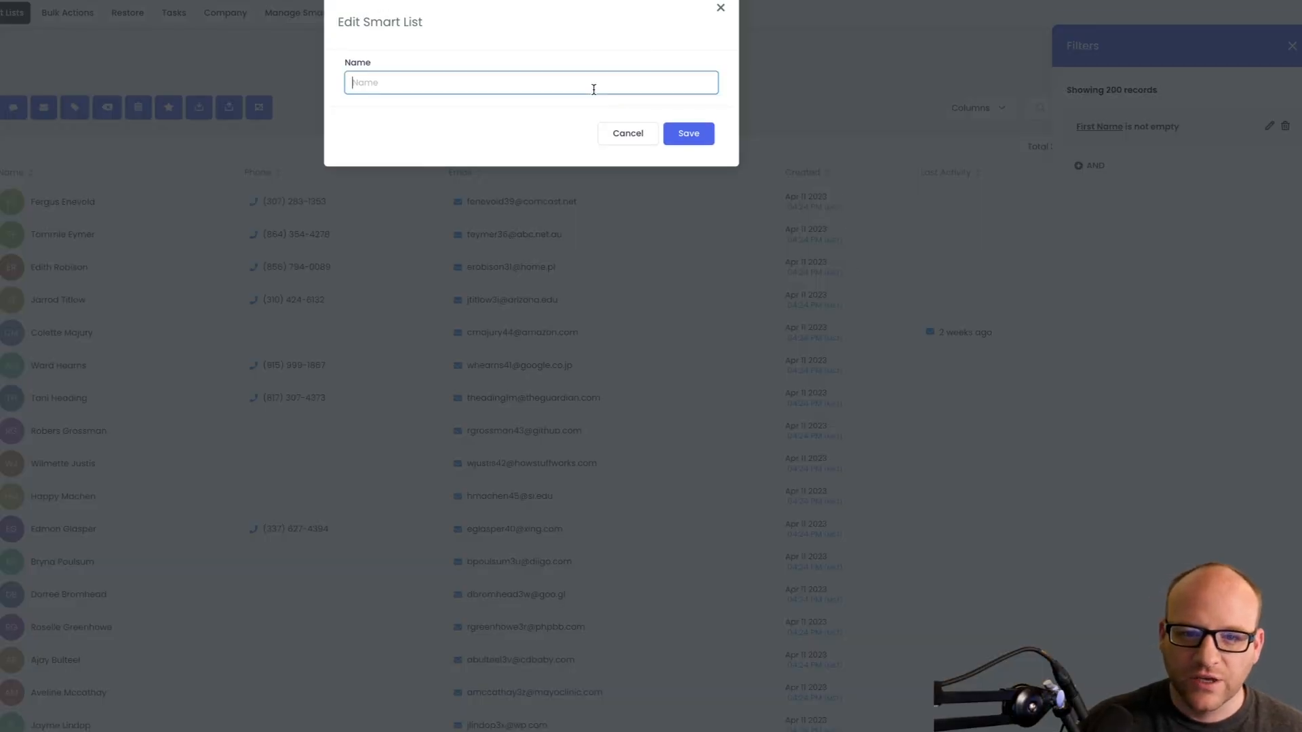
{"action": "type", "text": "all wi"}
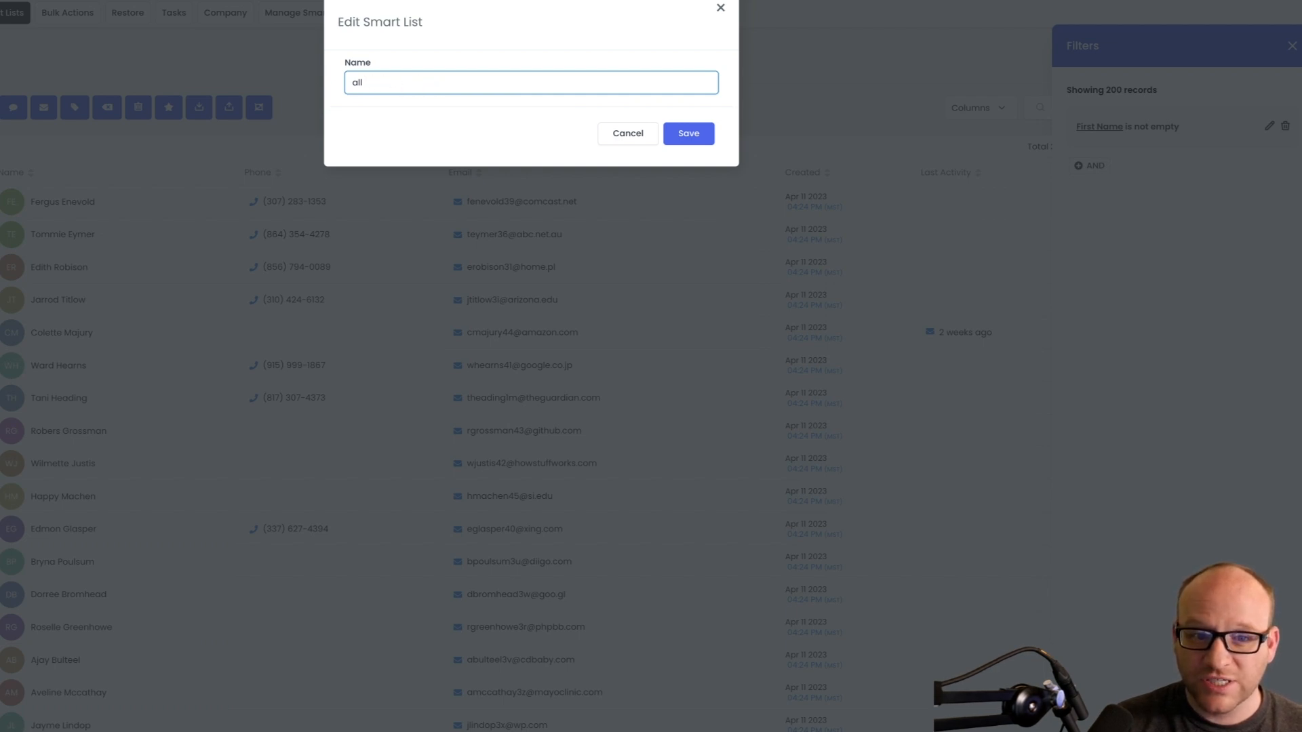
{"action": "type", "text": "first name not empty ("}
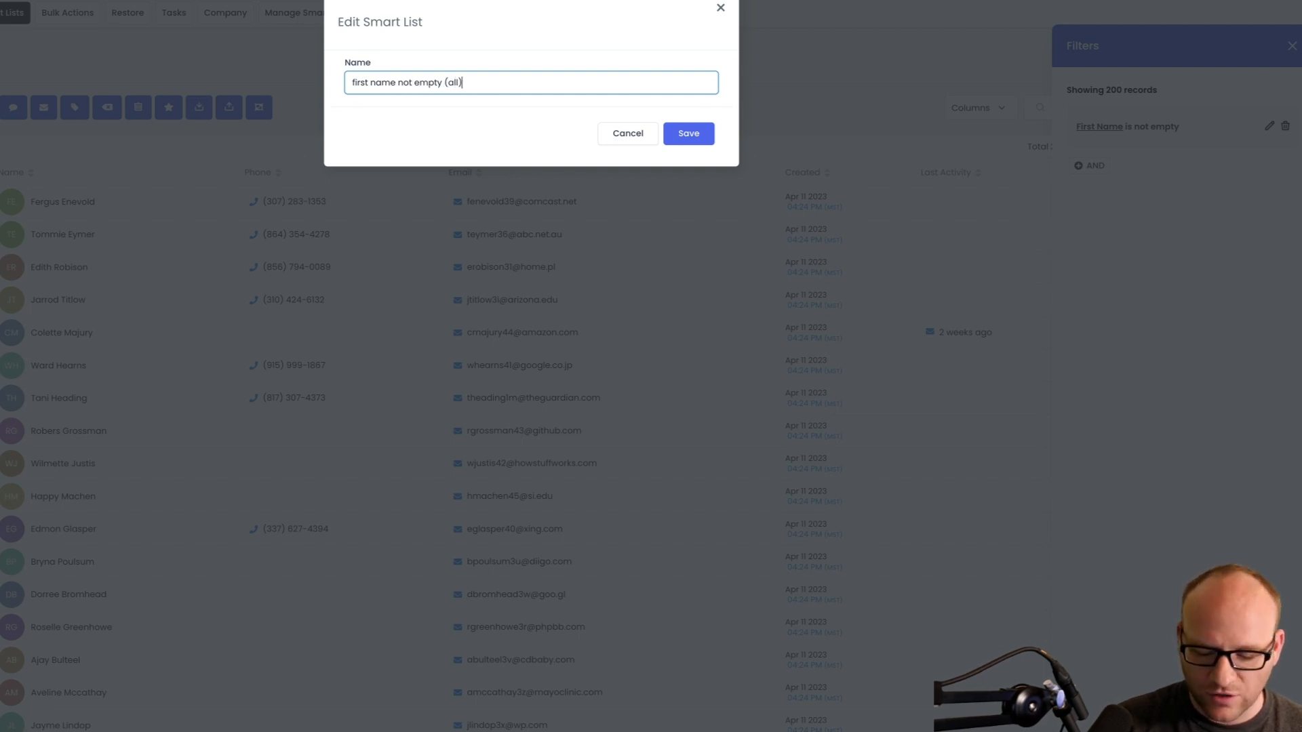
{"action": "left_click", "coordinate": [688, 133]}
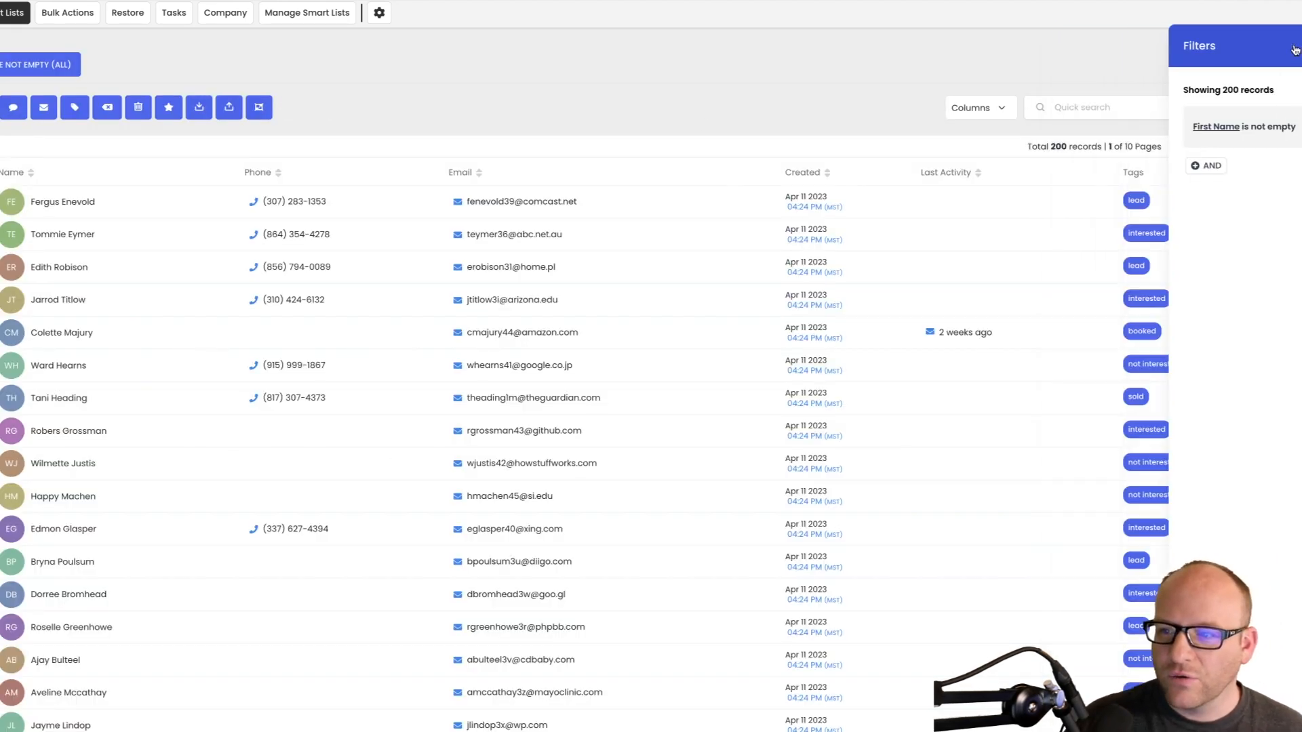
- Show DND, City and Company Name columns in the smart list's contacts table
{"action": "left_click", "coordinate": [1294, 46]}
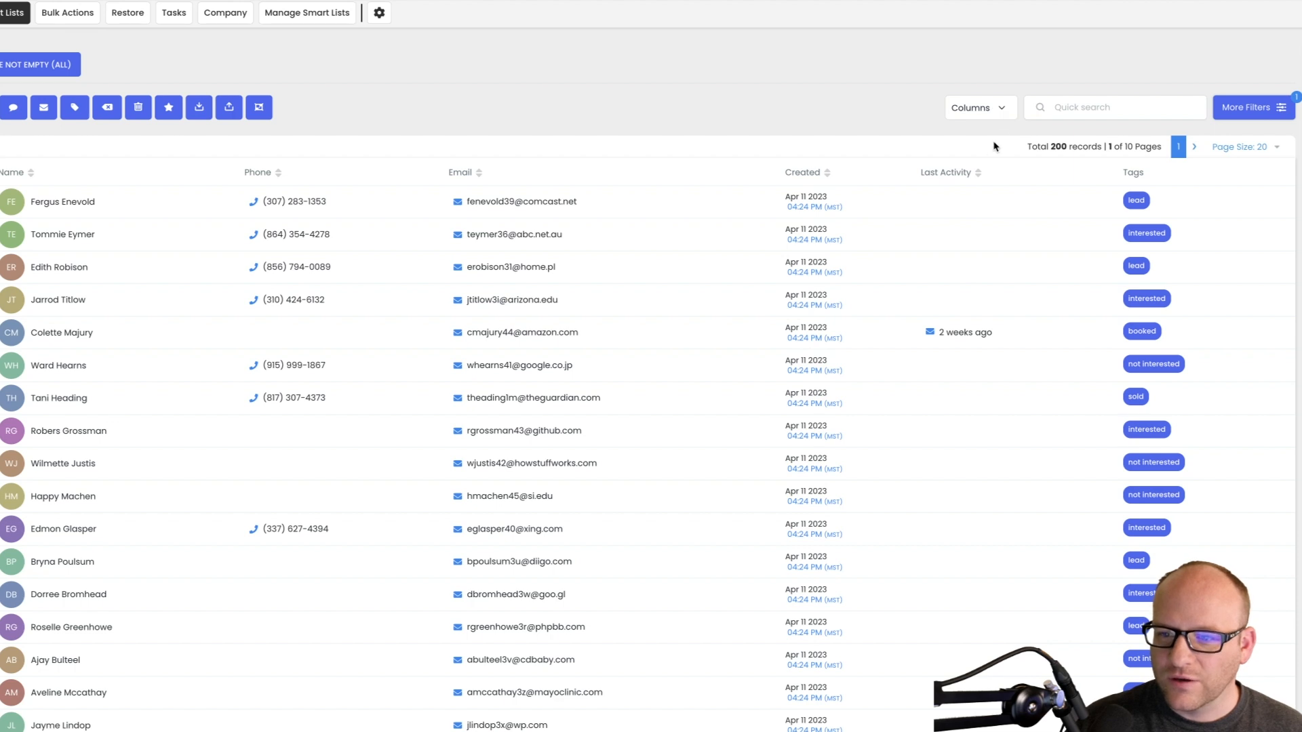
{"action": "left_click", "coordinate": [980, 107]}
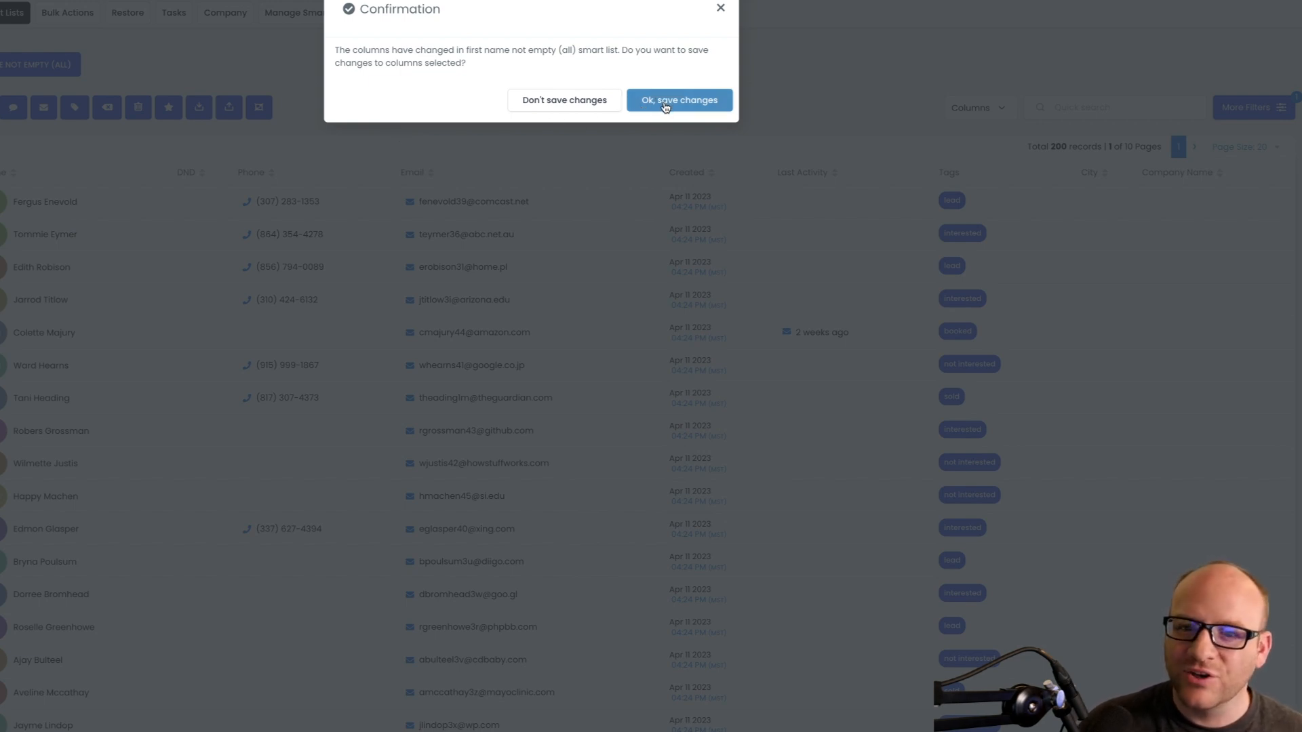
- Confirm saving the new columns into the 'first name not empty (all)' smart list
{"action": "left_click", "coordinate": [679, 101]}
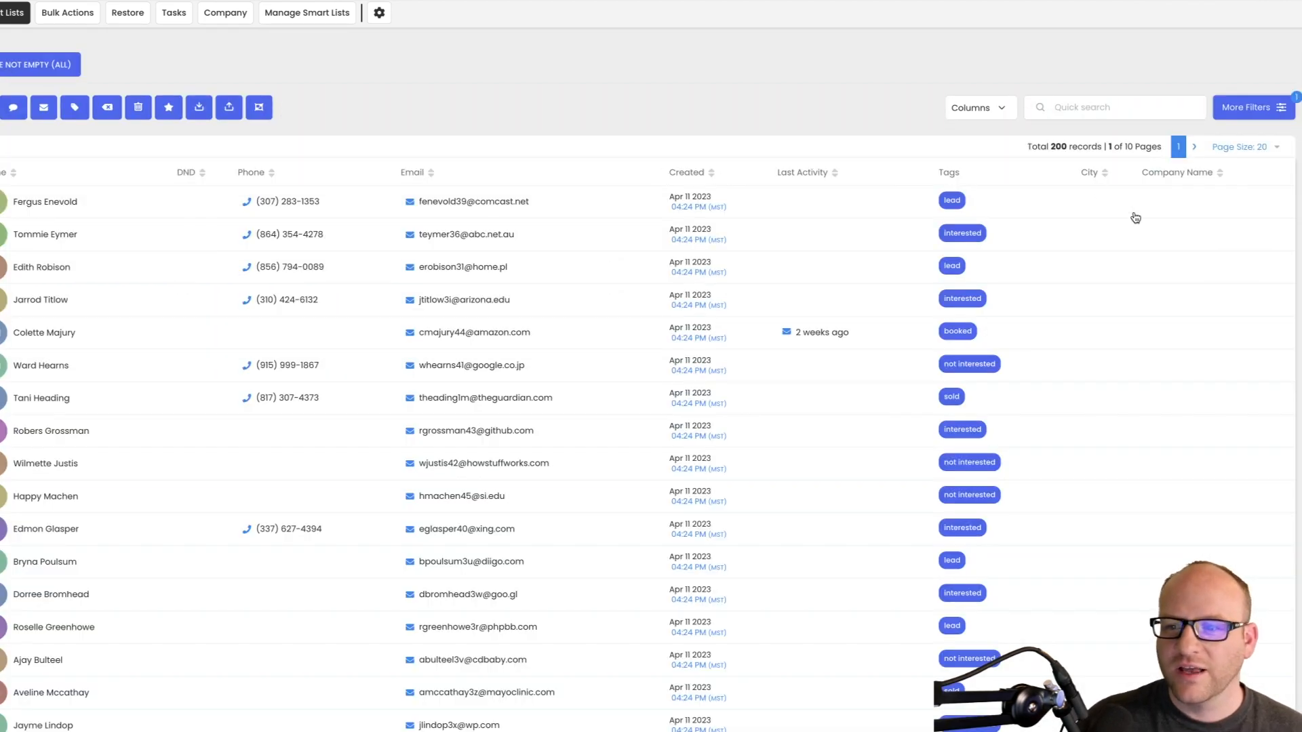
{"action": "mouse_move", "coordinate": [545, 98]}
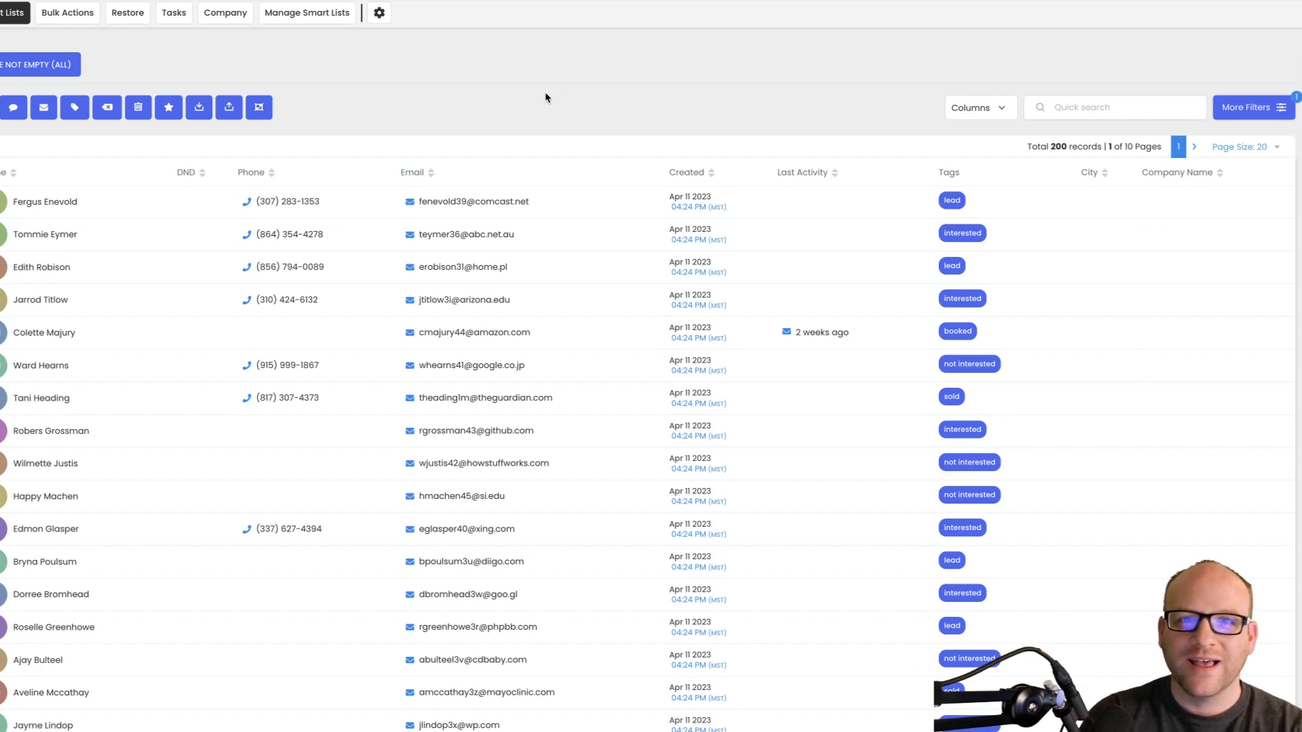